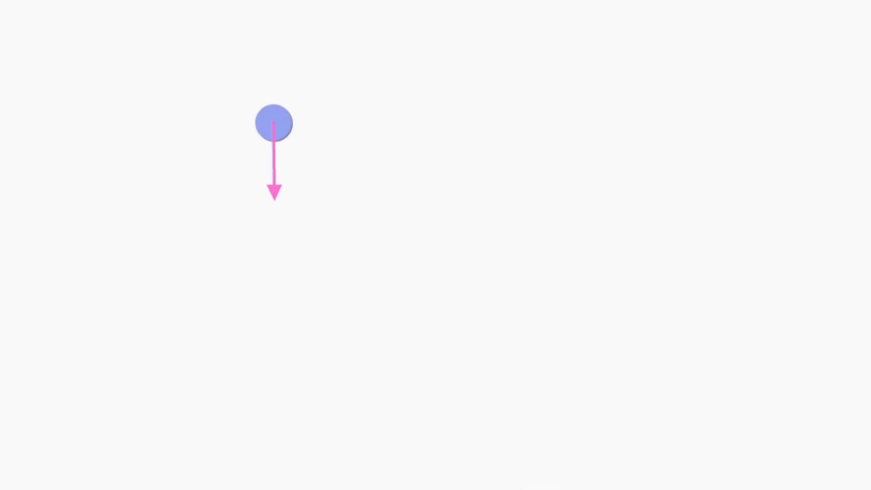
pyautogui.write('gravity')
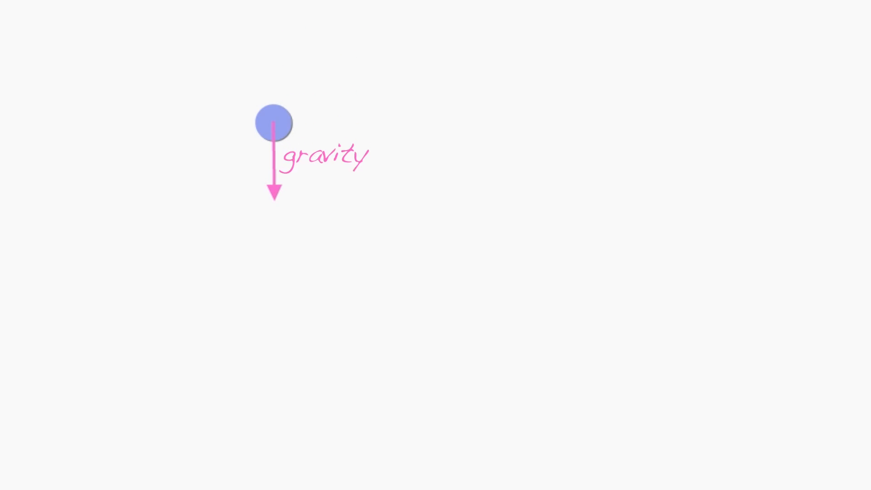